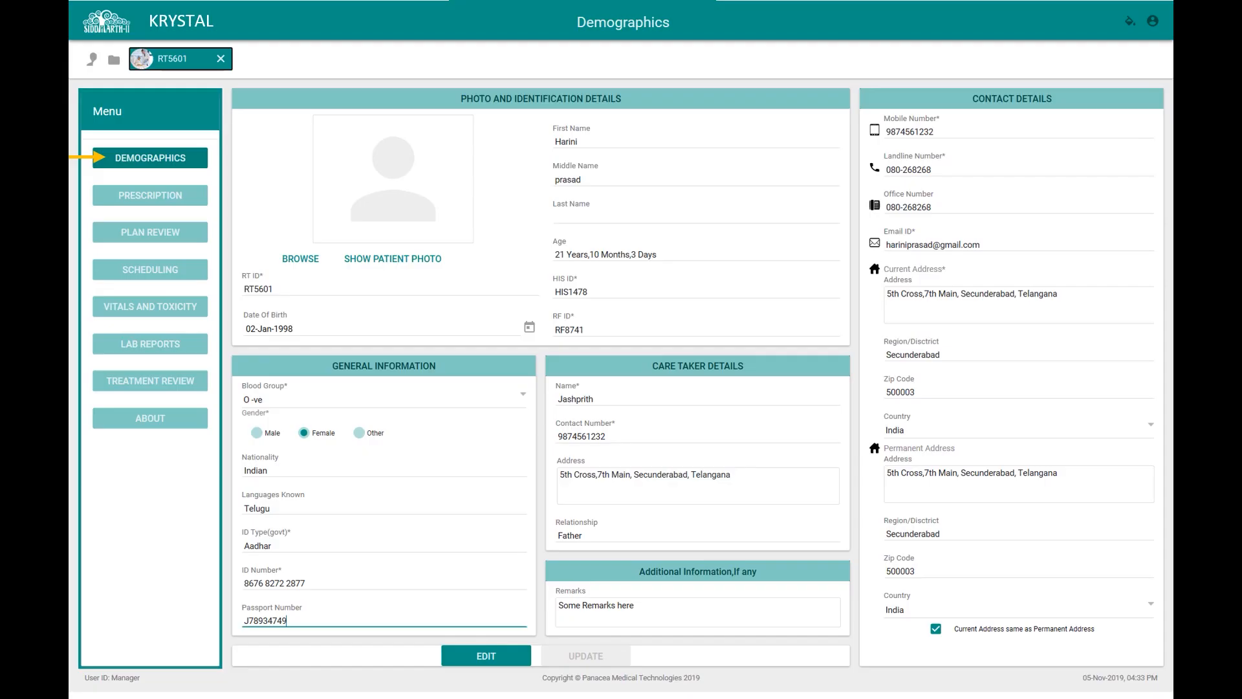
{"action": "left_click", "coordinate": [149, 195]}
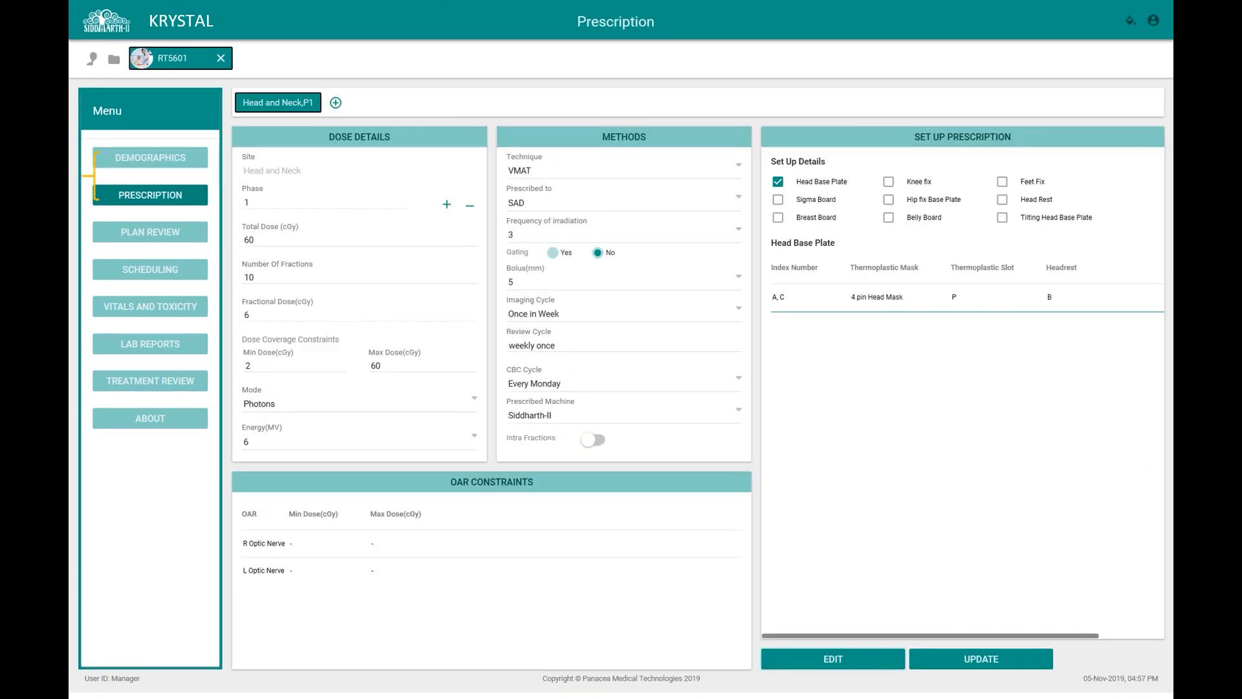
{"action": "left_click", "coordinate": [150, 232]}
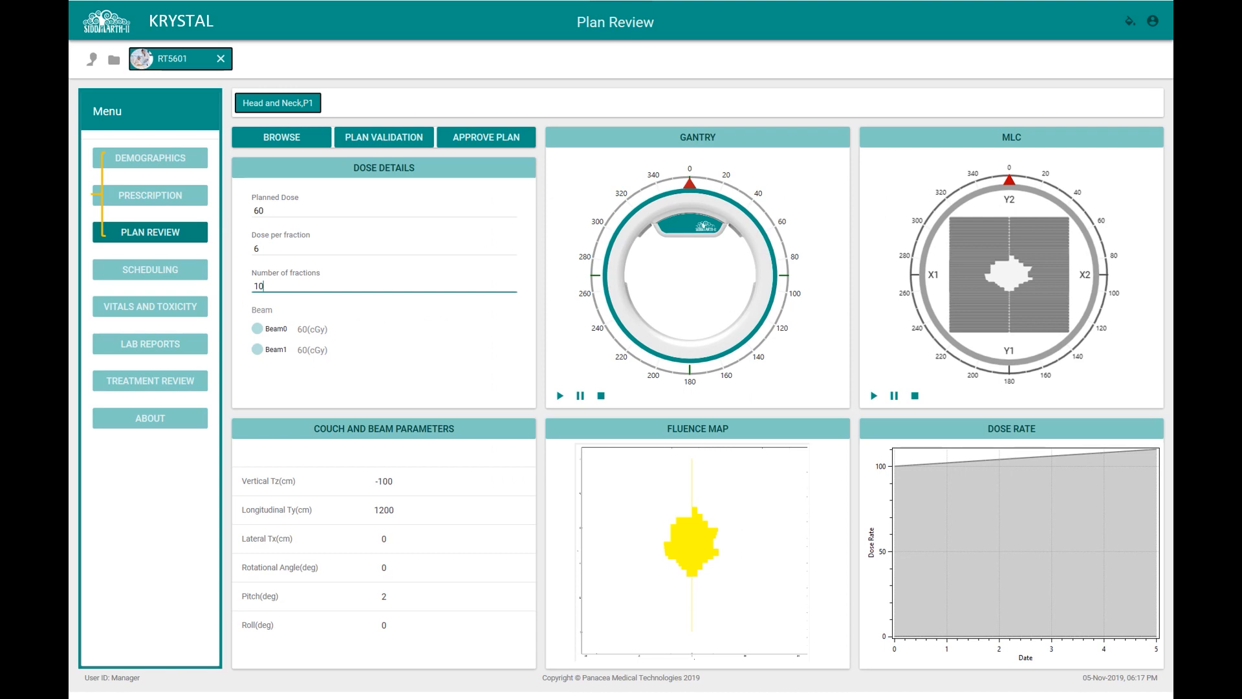
{"action": "left_click", "coordinate": [149, 307]}
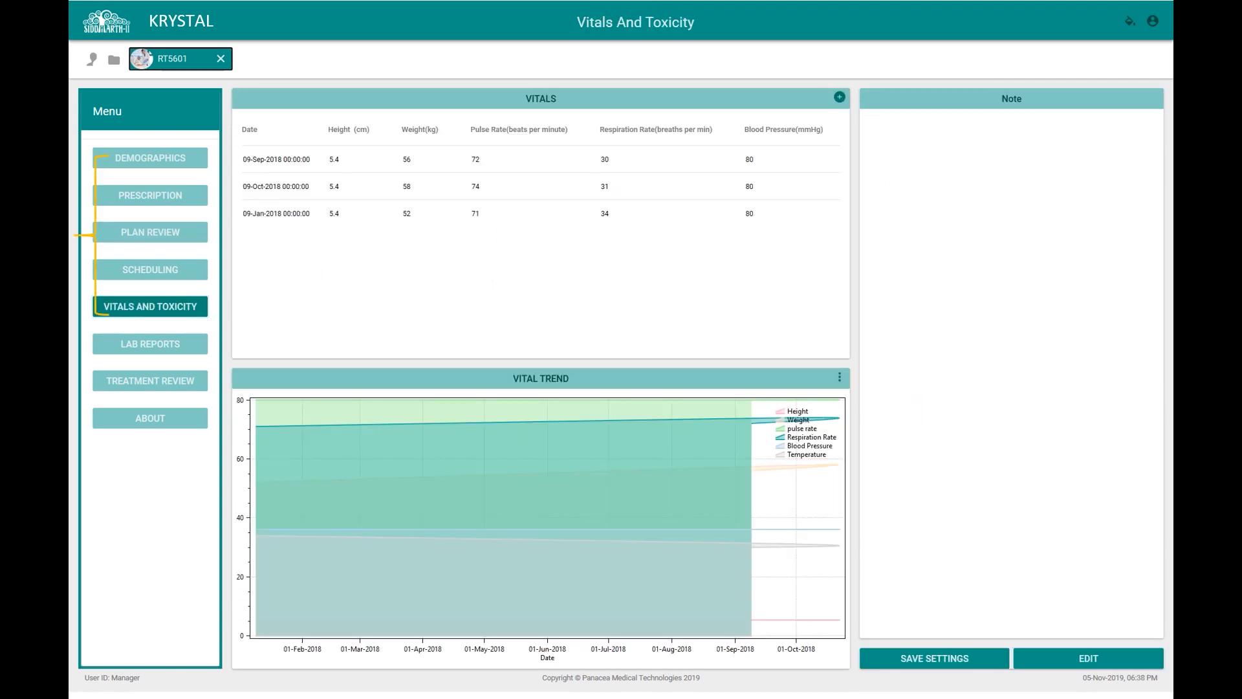
{"action": "left_click", "coordinate": [150, 380]}
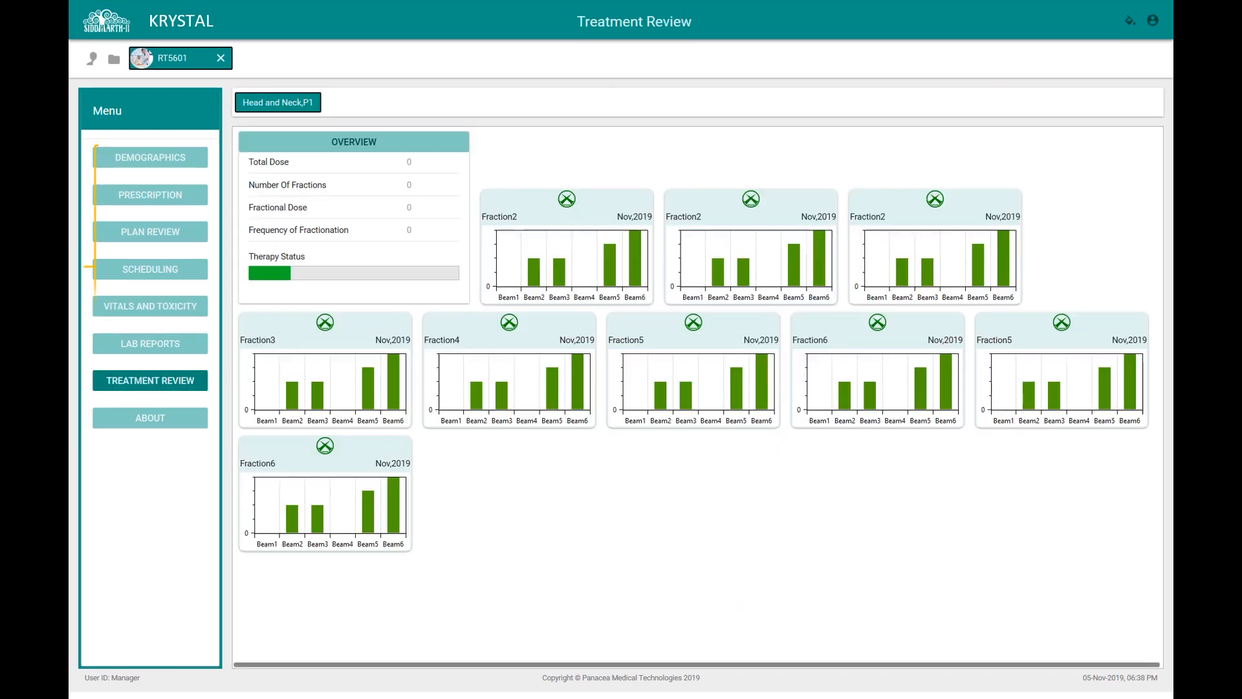